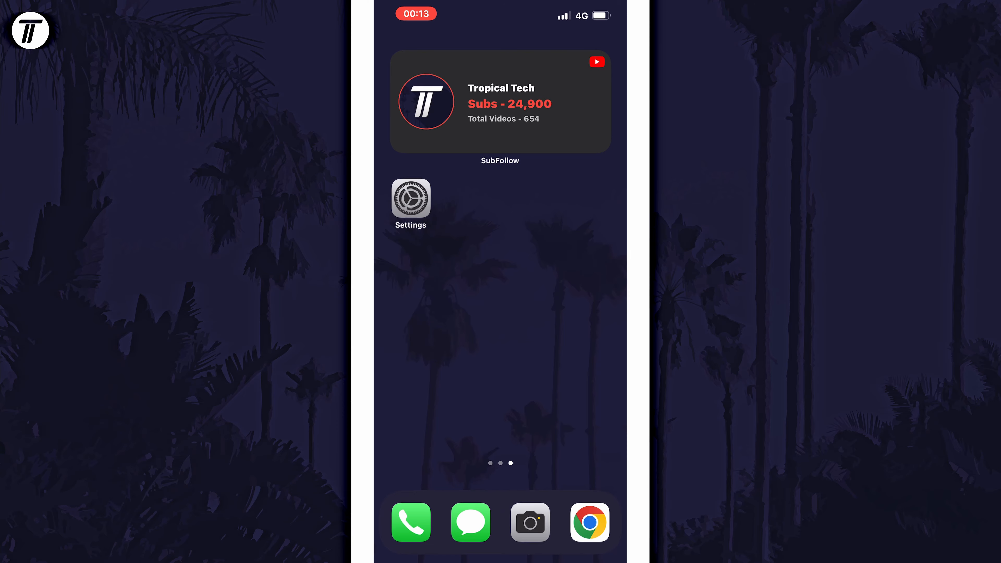
# Launch Settings from the home screen and scroll to the top of its main list.
pyautogui.click(410, 198)
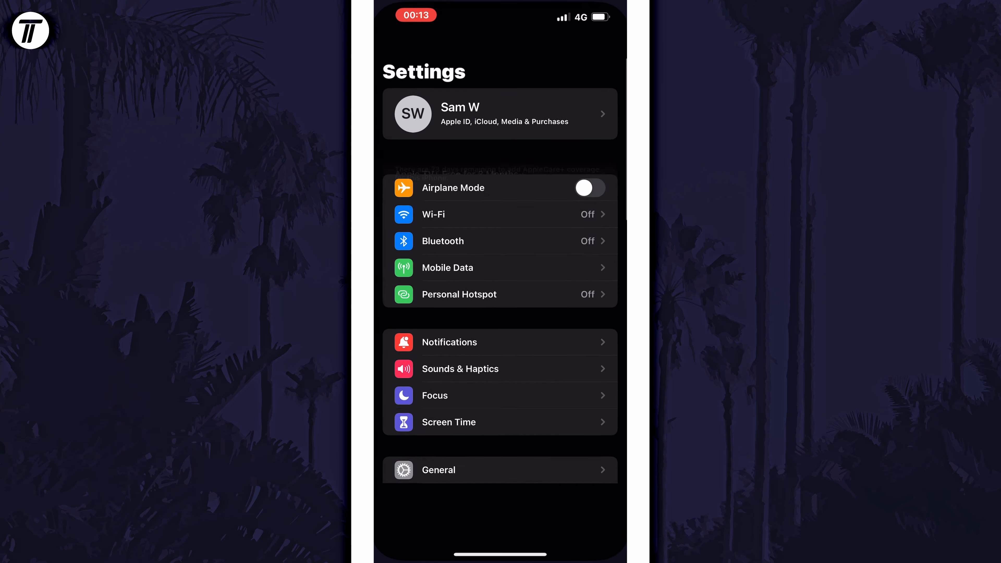
pyautogui.scroll(-3)
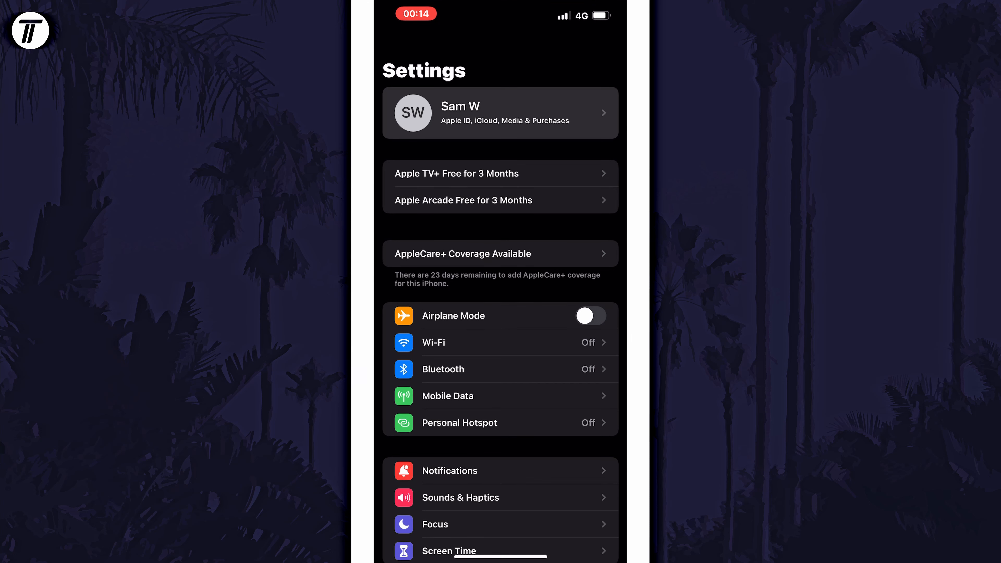
# Go into the Apple ID account and then its iCloud page showing 4.8 GB of 5 GB used.
pyautogui.click(500, 112)
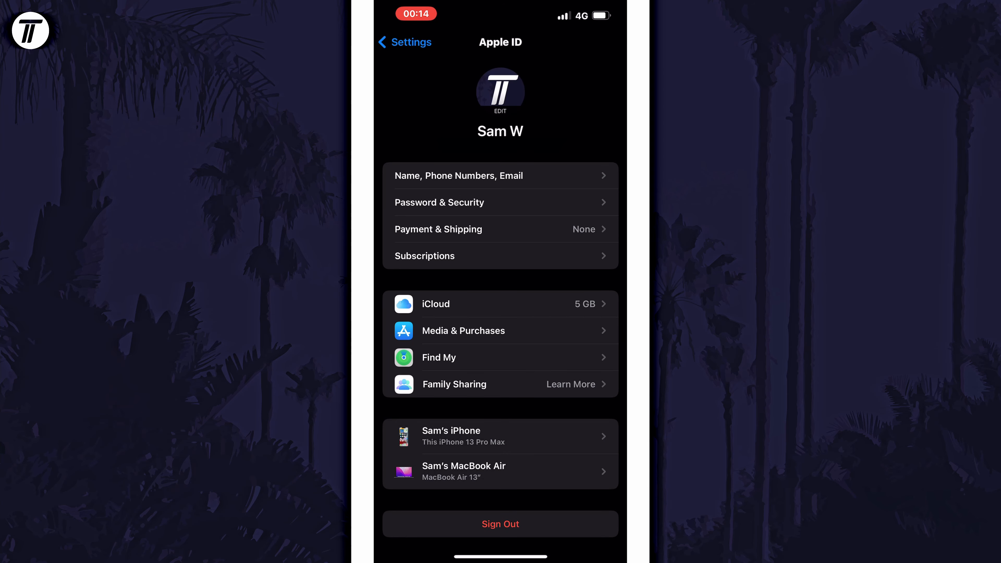
pyautogui.click(500, 303)
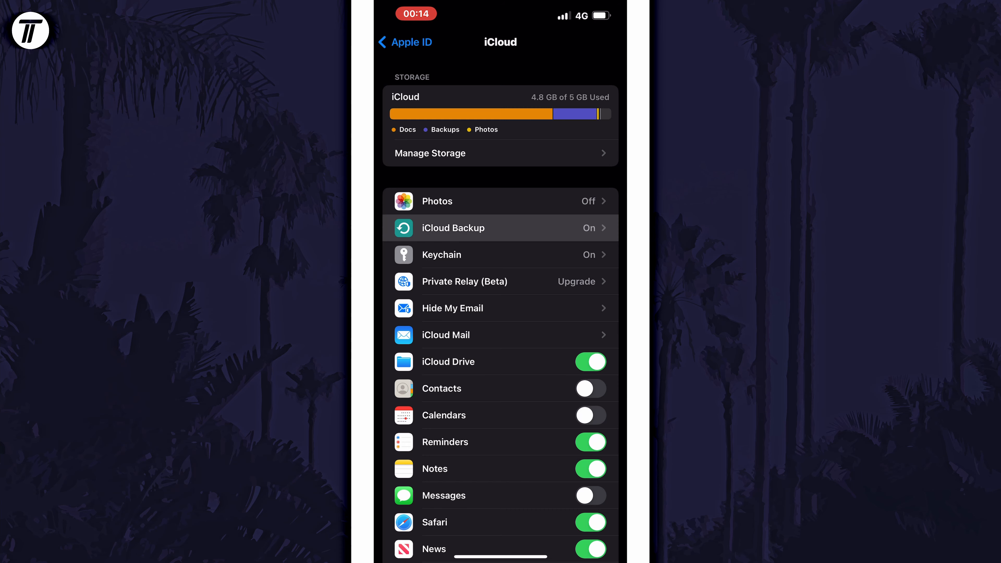
# Enter the iCloud Backup page and switch the iCloud Backup toggle off.
pyautogui.click(452, 227)
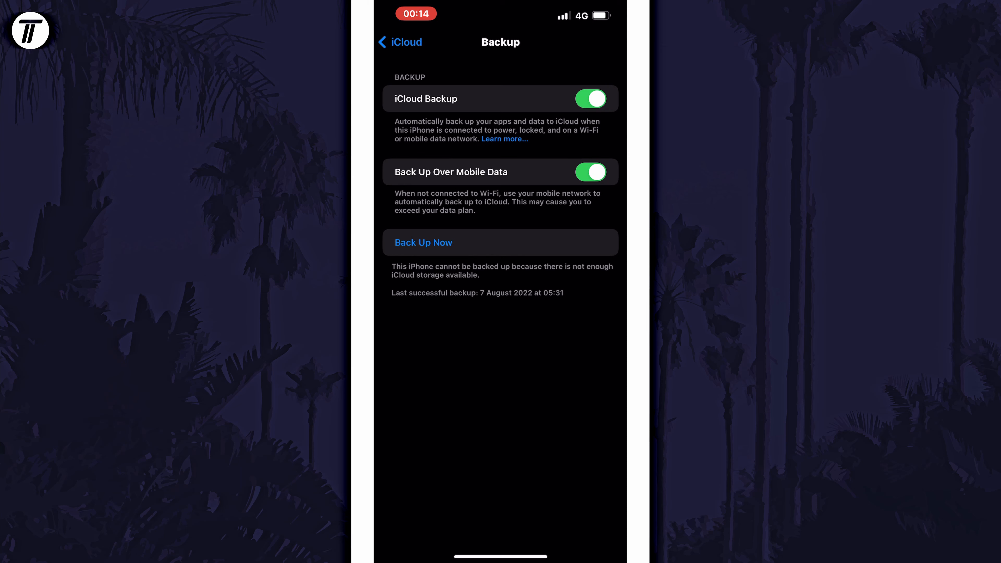
pyautogui.click(591, 98)
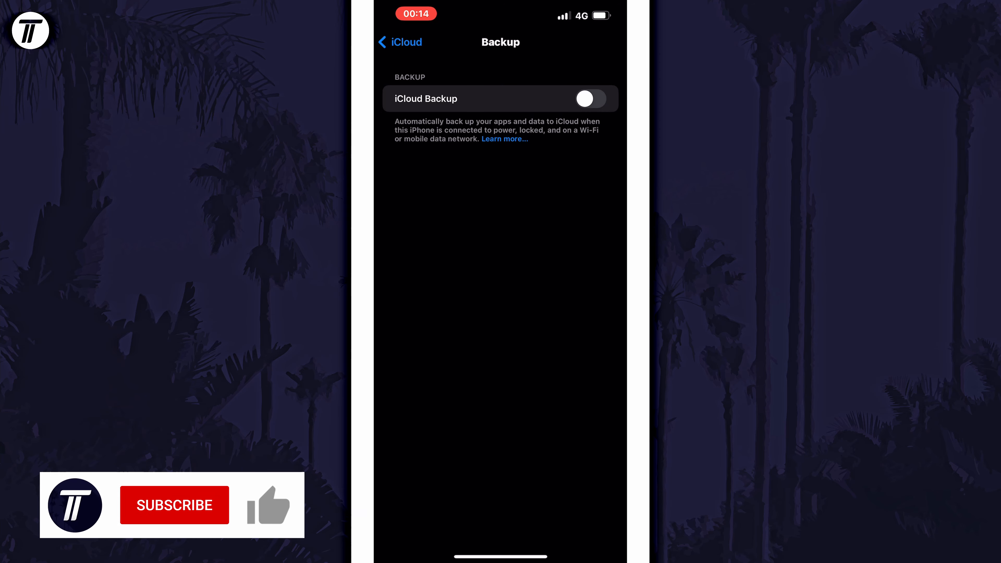
# Confirm disabling iCloud Backup so the toggle stays off.
pyautogui.click(174, 505)
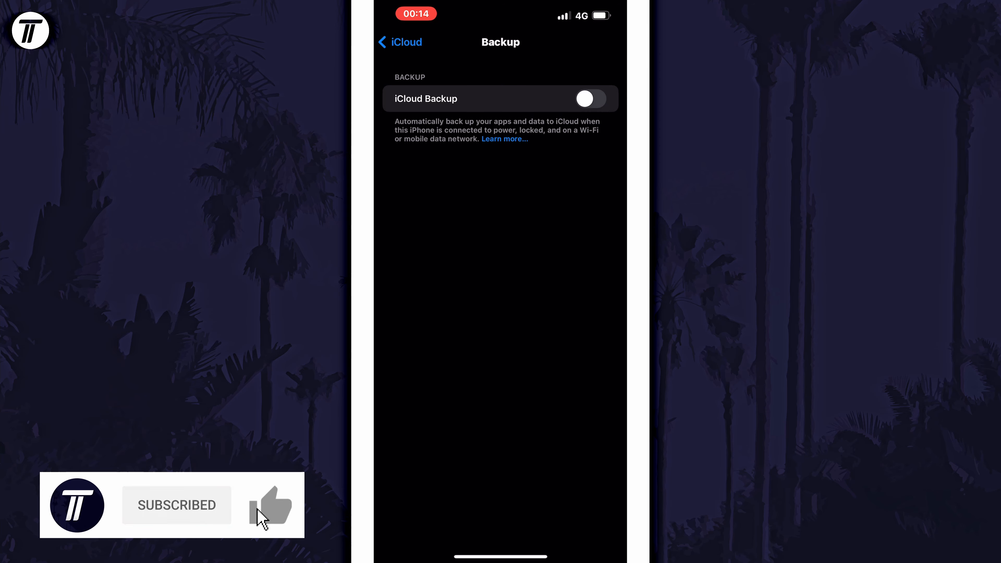
pyautogui.click(271, 504)
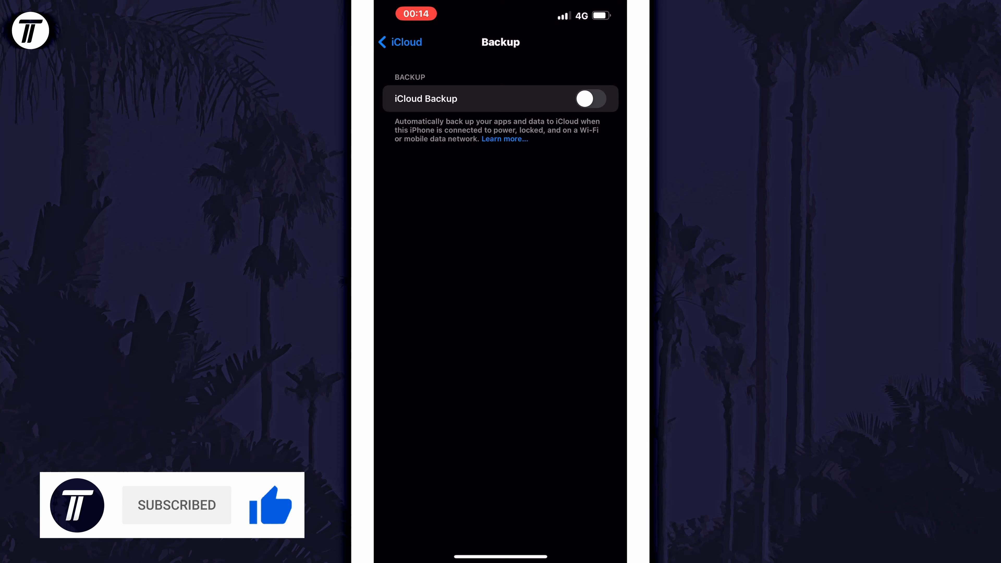